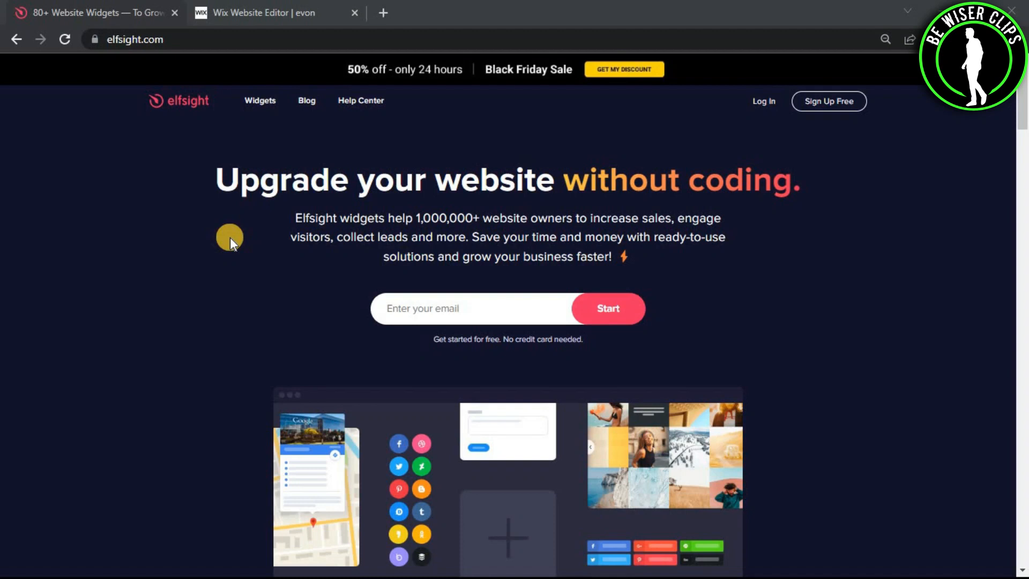
mouse_move(141, 55)
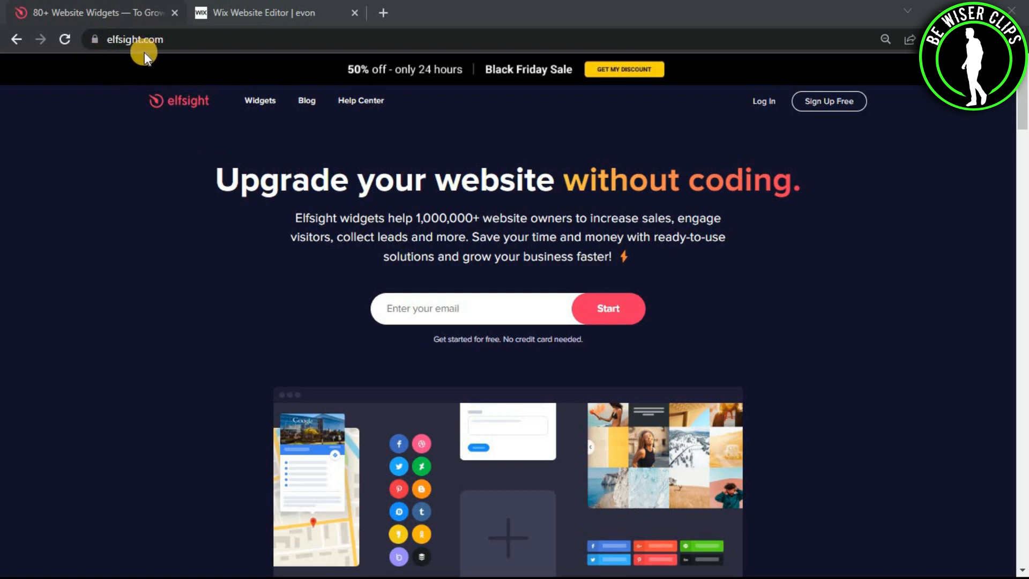
mouse_move(231, 82)
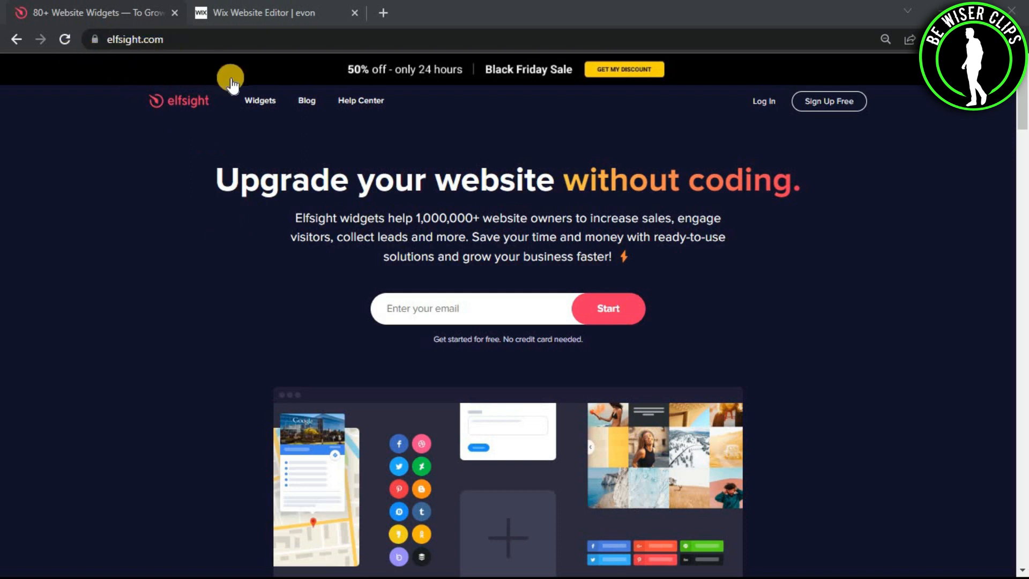
Open the Elfsight widgets catalogue and choose the Google Maps widget
click(260, 100)
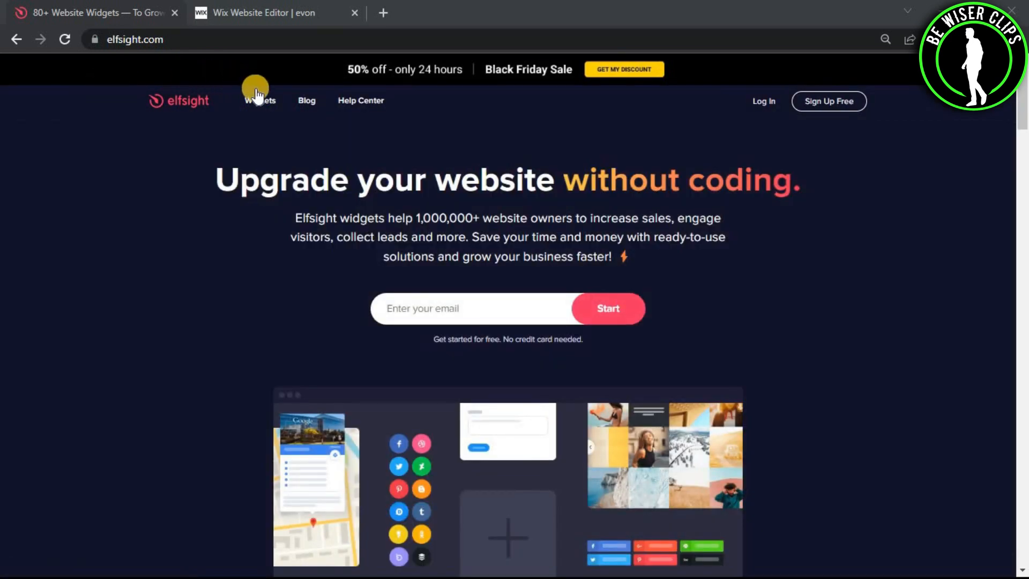
click(260, 101)
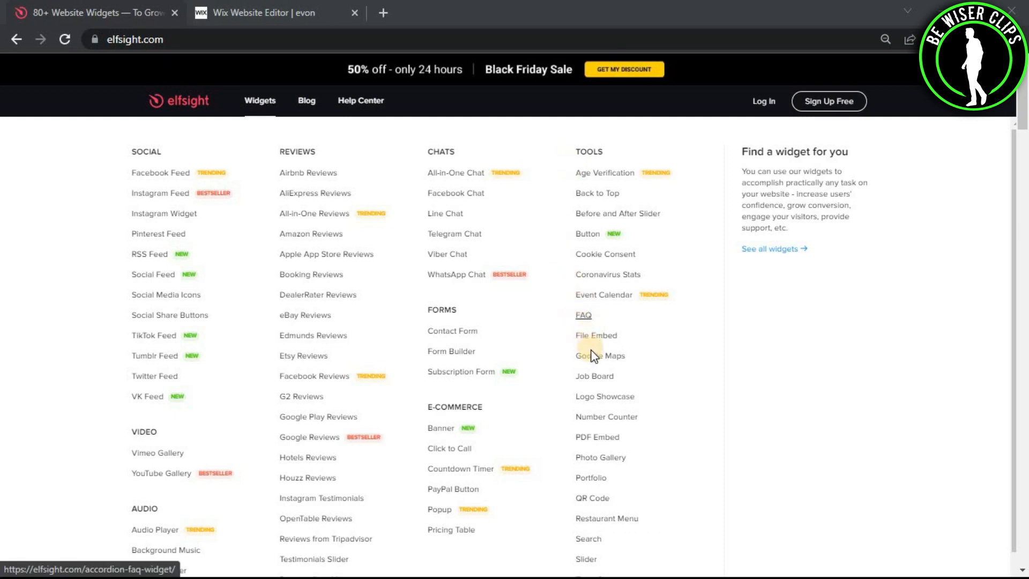
click(599, 355)
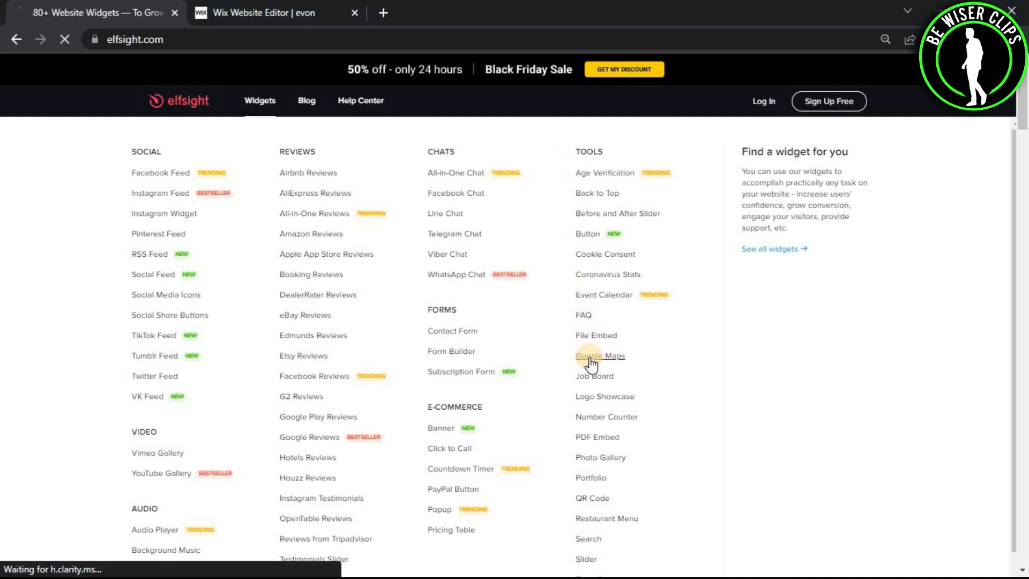
click(599, 355)
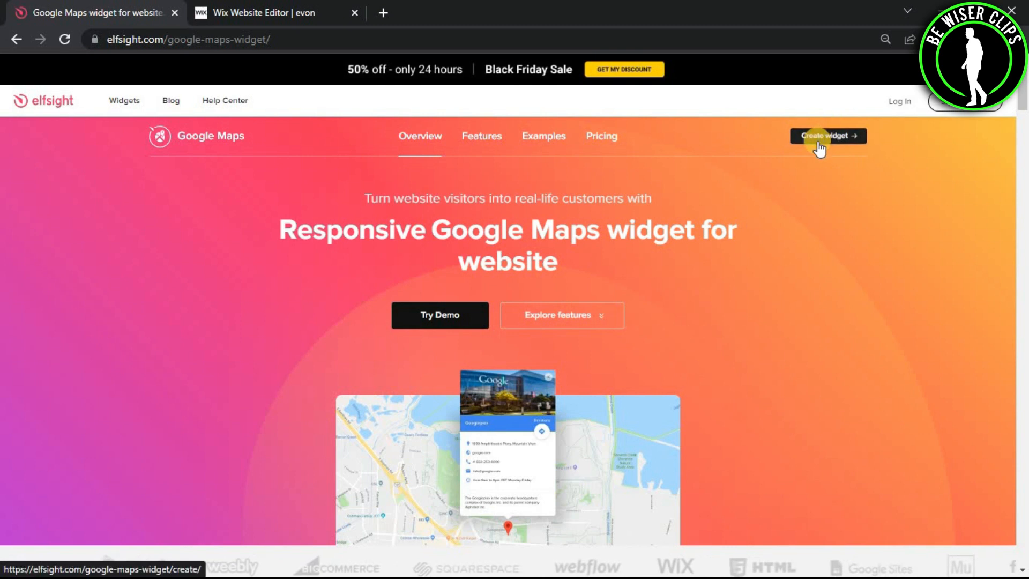
Create a Google Maps widget using the Multiple Locations template
click(828, 136)
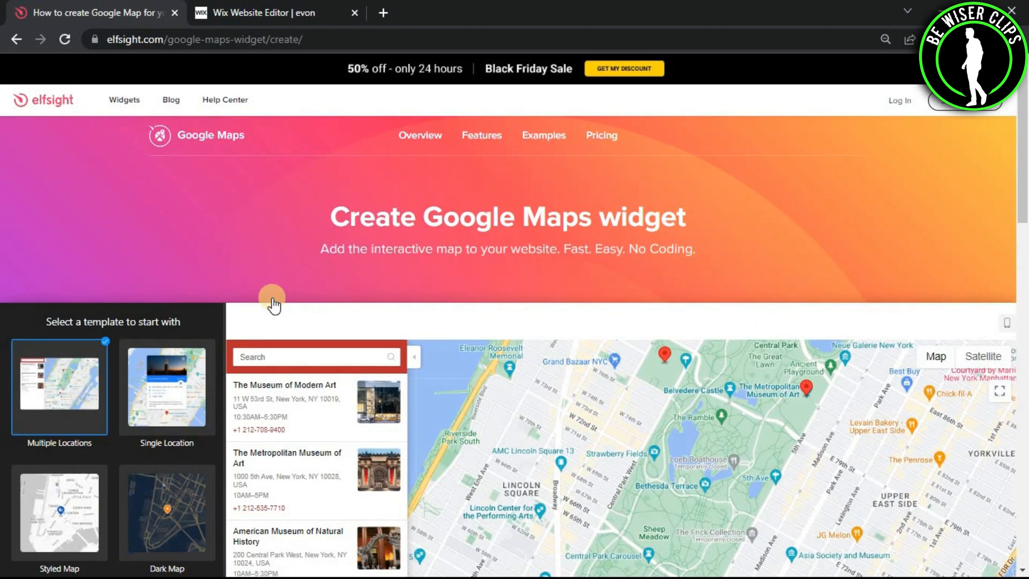
scroll(down, 3)
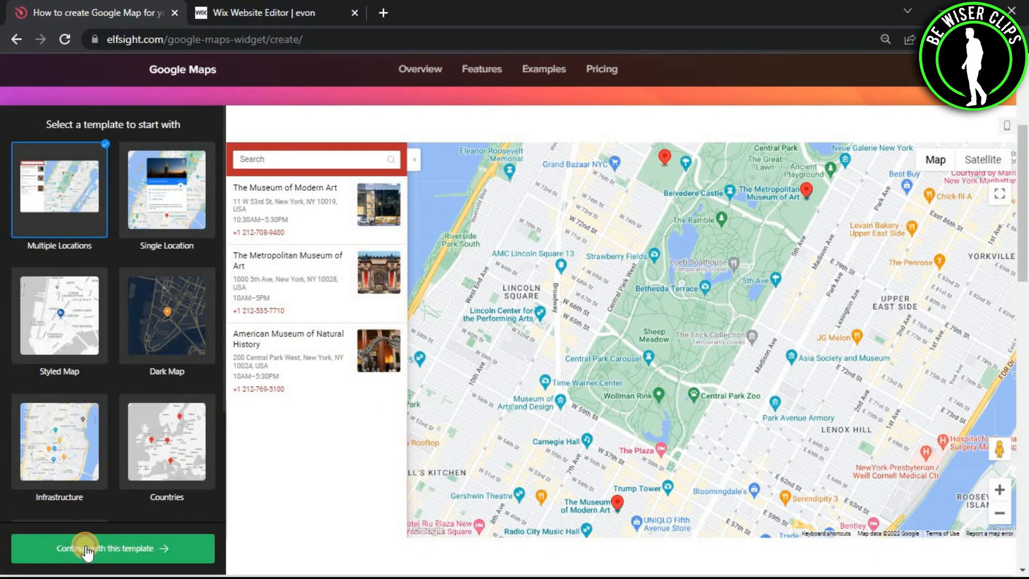
click(111, 549)
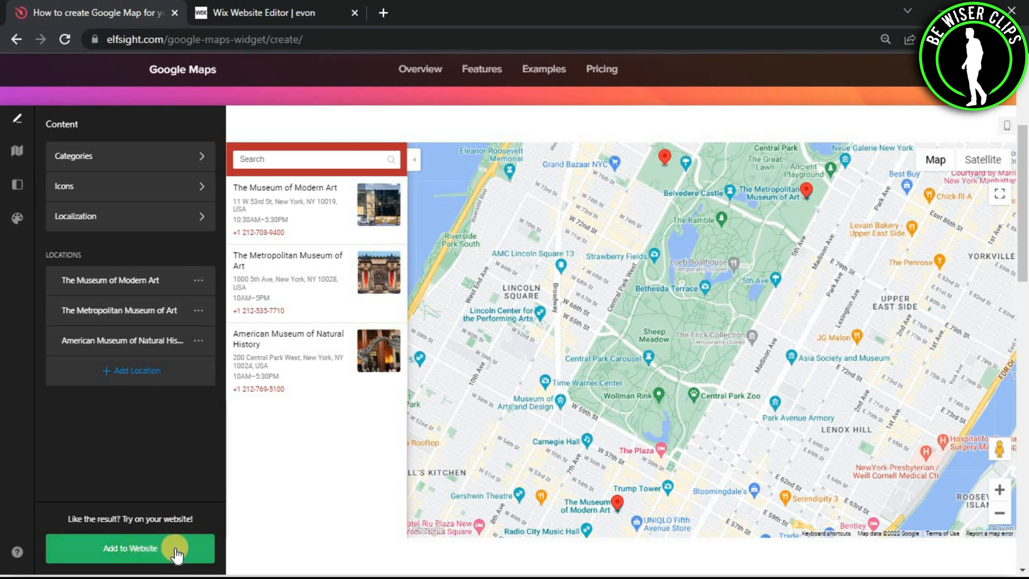
click(129, 548)
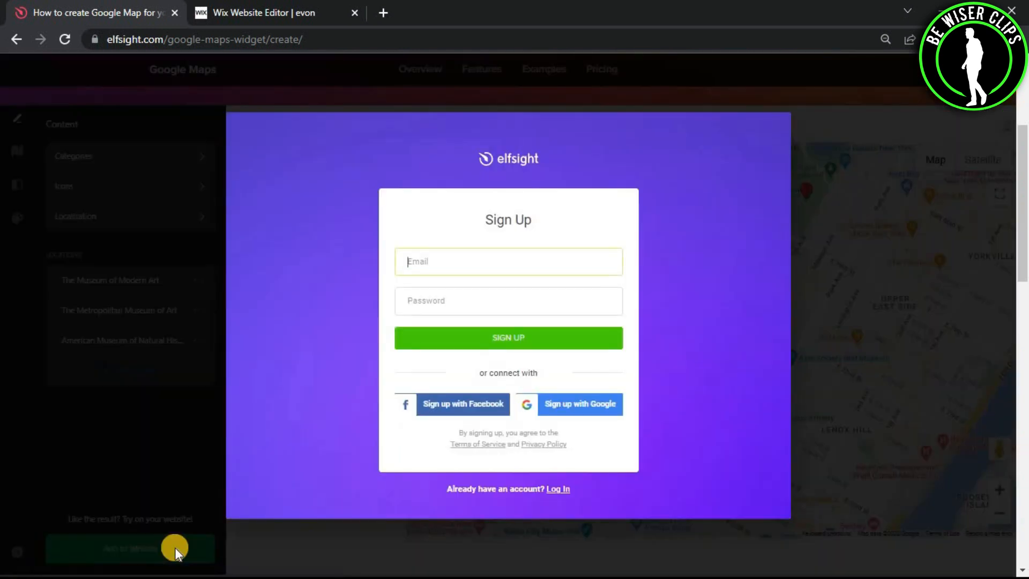
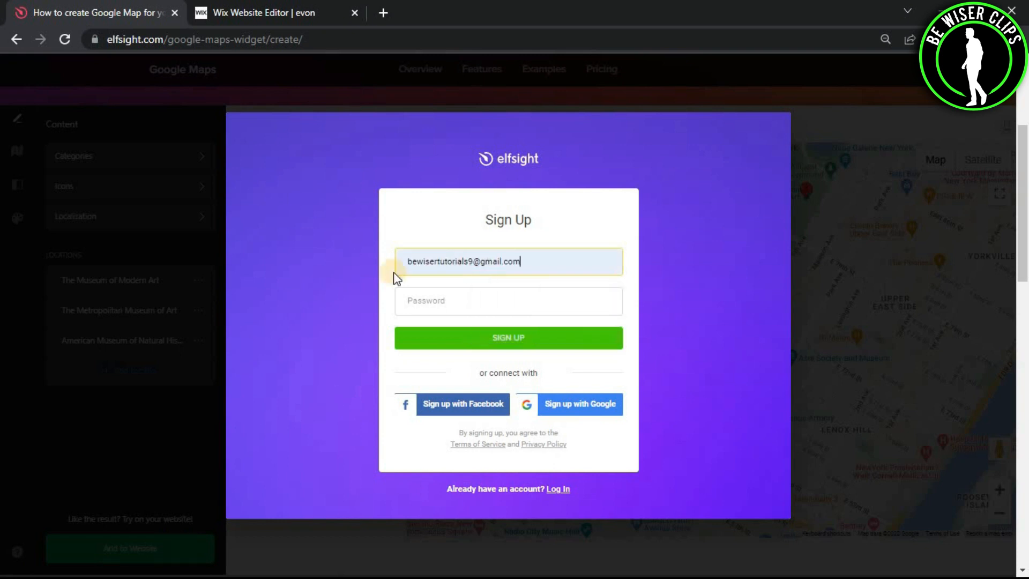
click(508, 337)
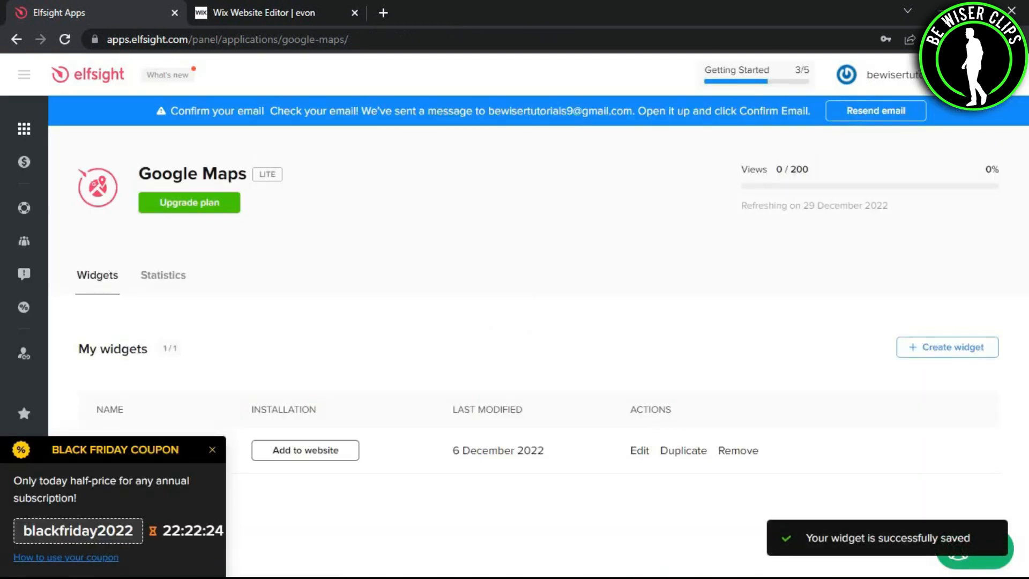
mouse_move(334, 387)
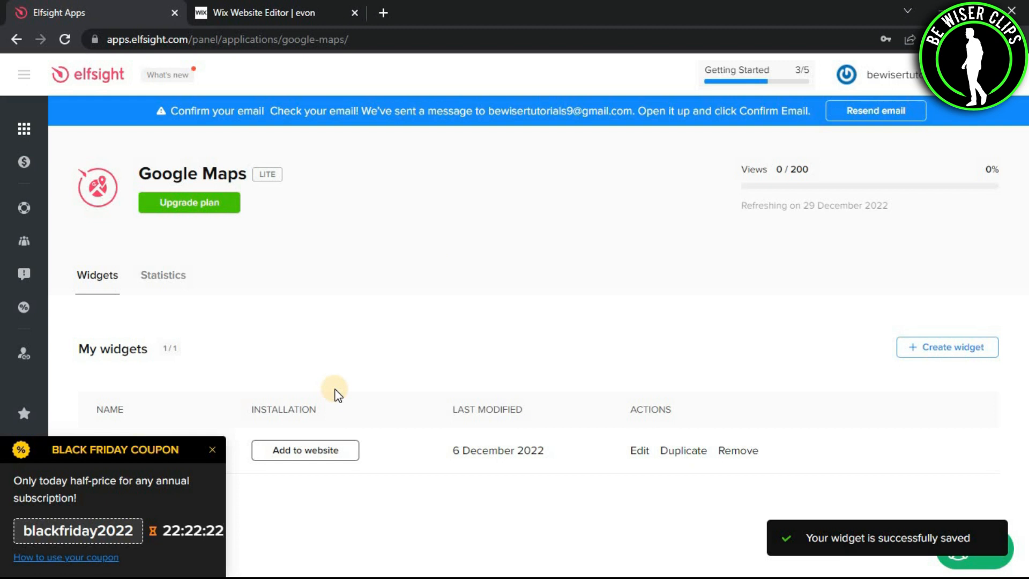
Copy the Google Maps widget's embed code from its Get Code tab
click(305, 450)
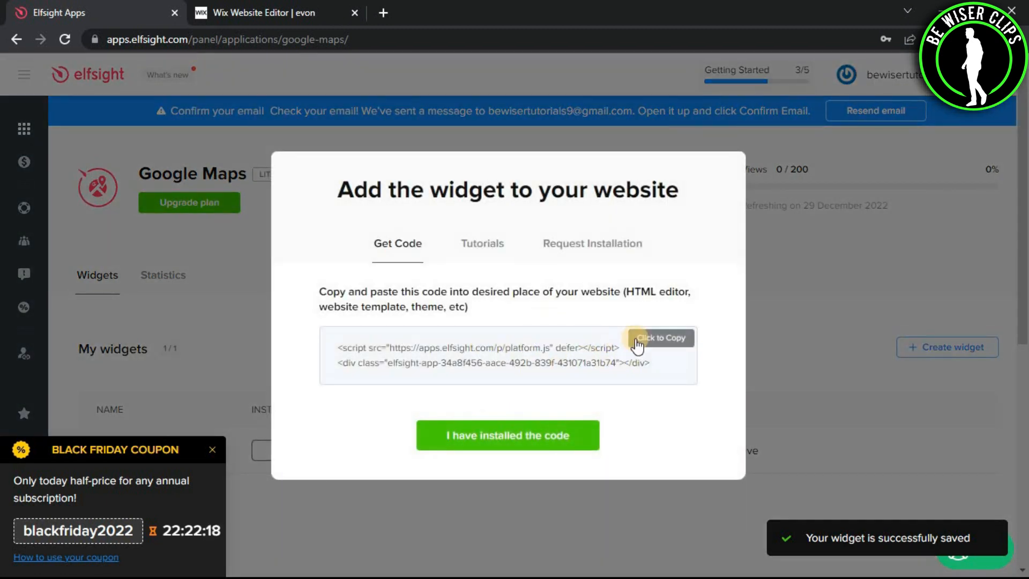
click(266, 13)
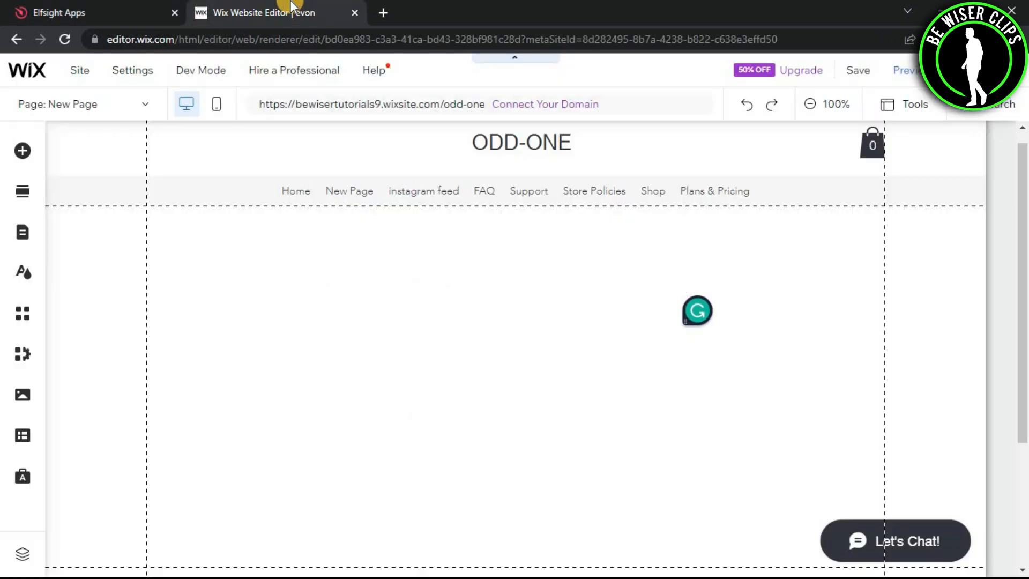
In the Wix editor, add an HTML embed element from Add Elements
click(132, 70)
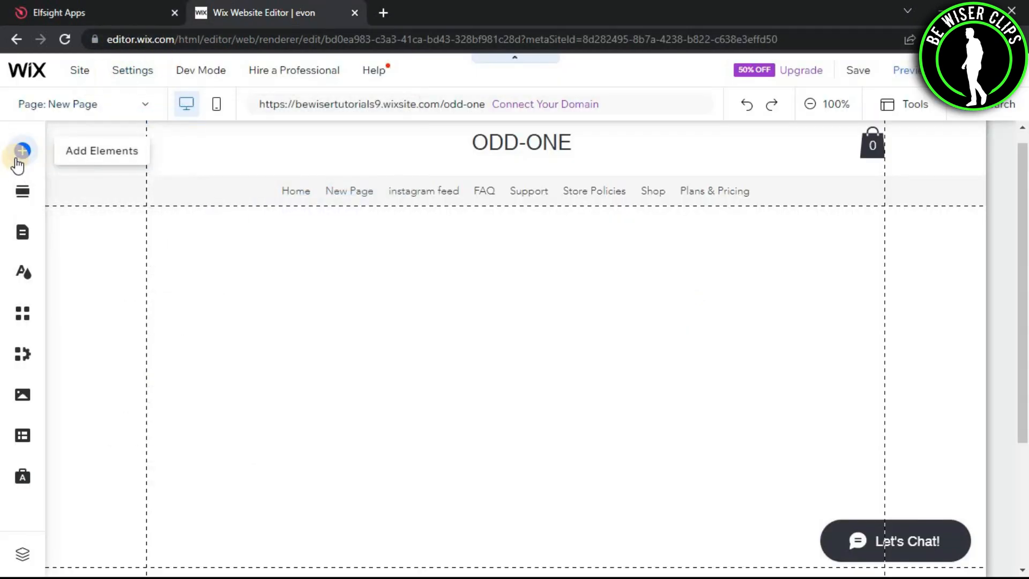
click(23, 150)
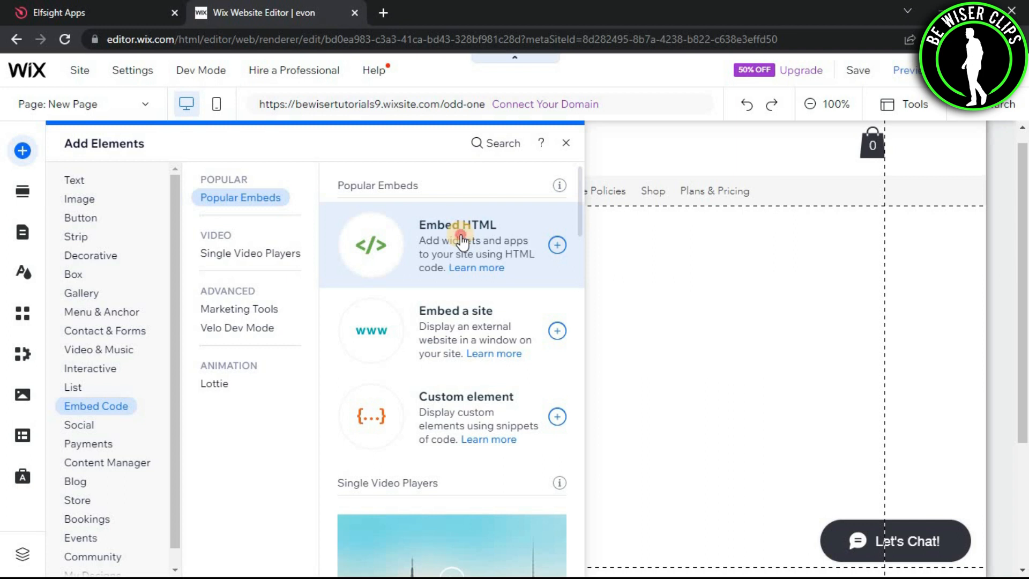
click(557, 245)
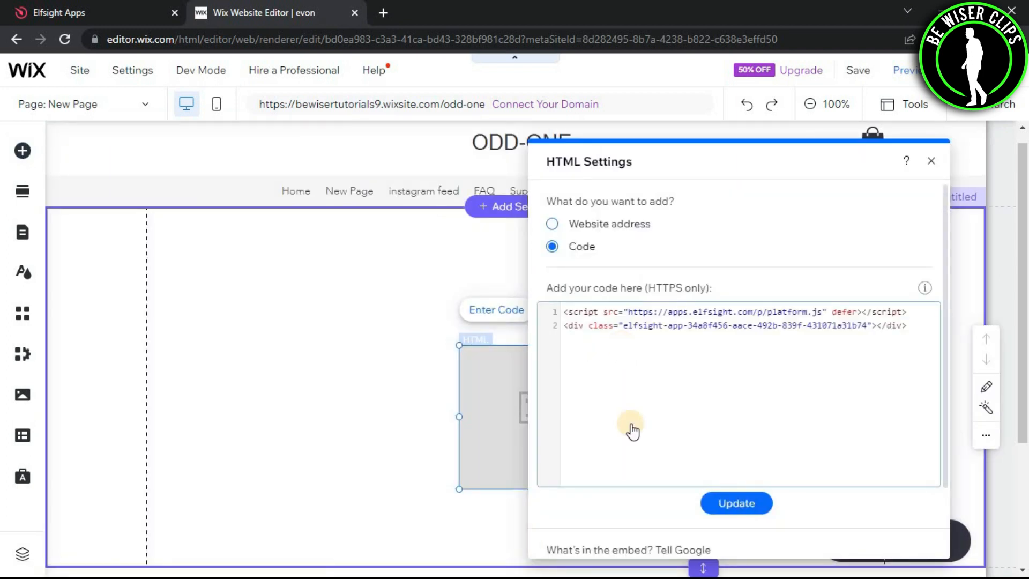
Apply the pasted Elfsight code to the HTML embed and close its settings
click(736, 503)
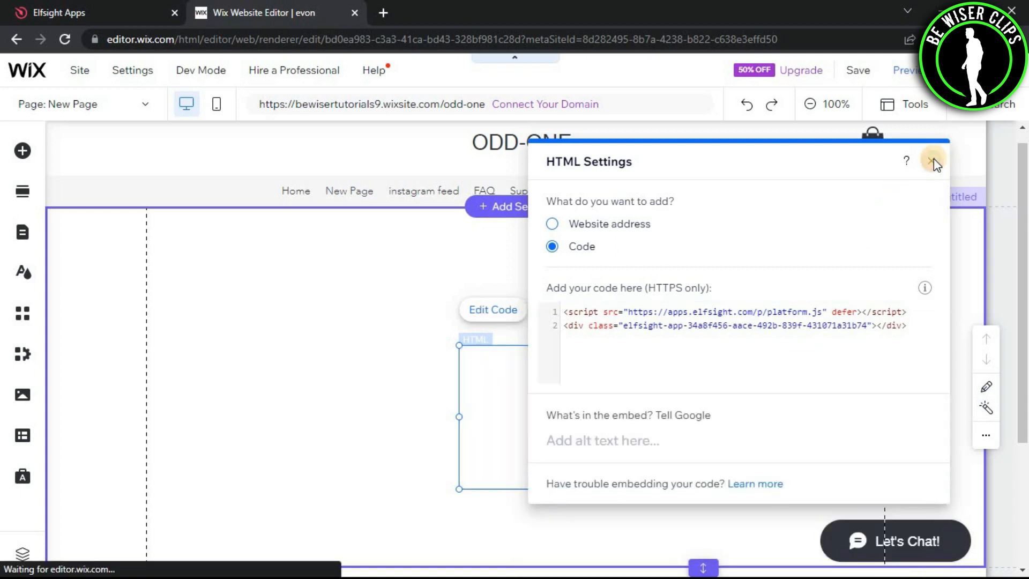
click(933, 161)
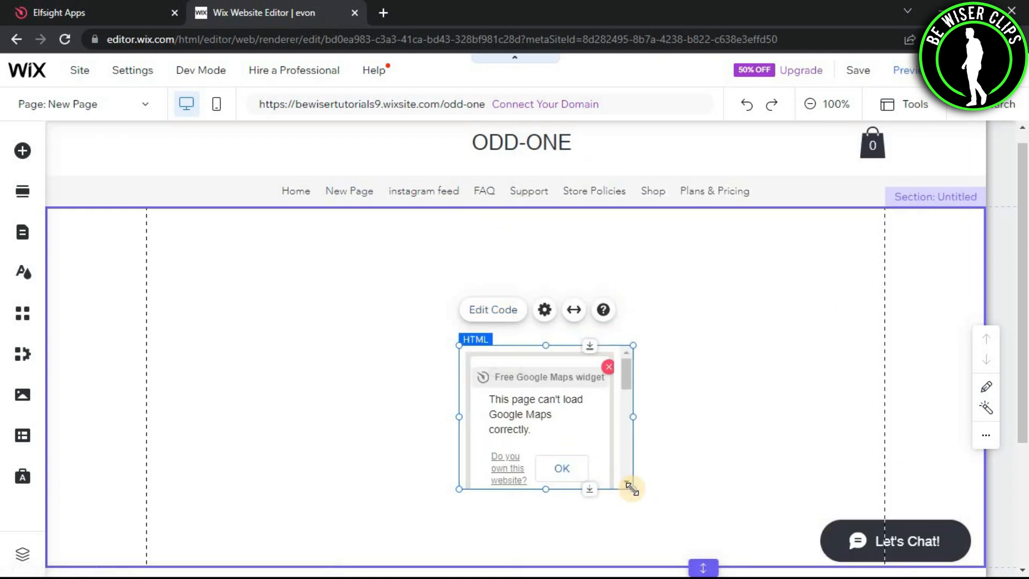